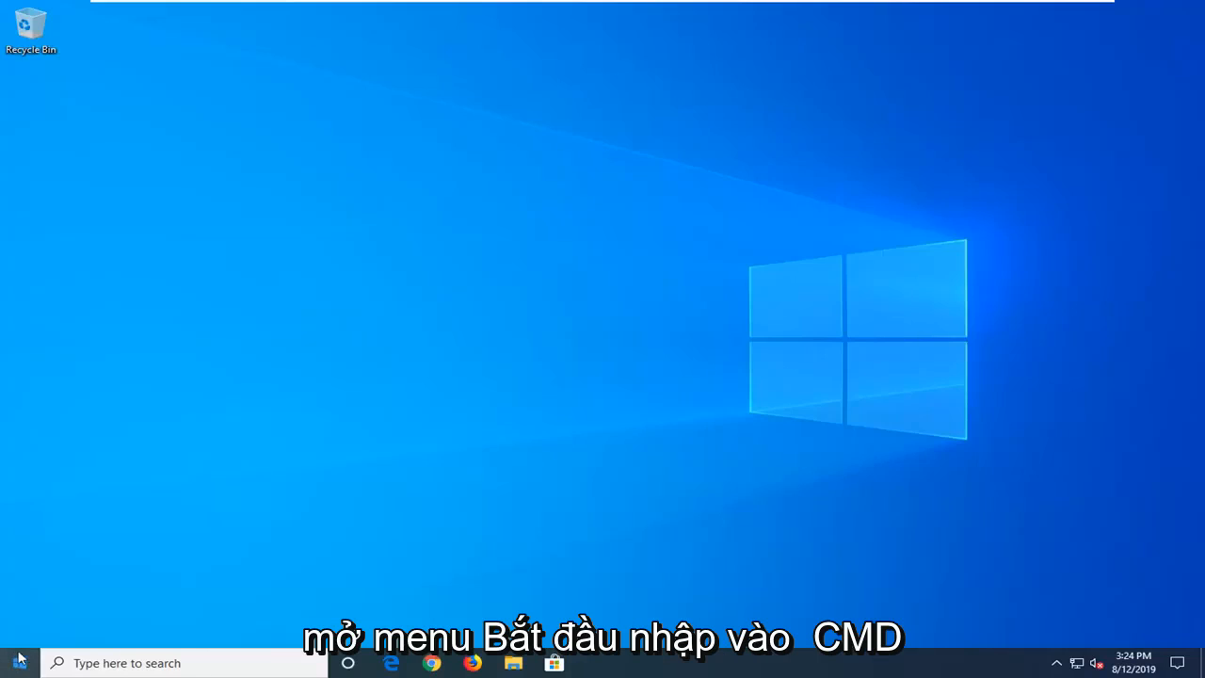
Step: Search the Start menu for cmd and run Command Prompt as administrator
click(15, 662)
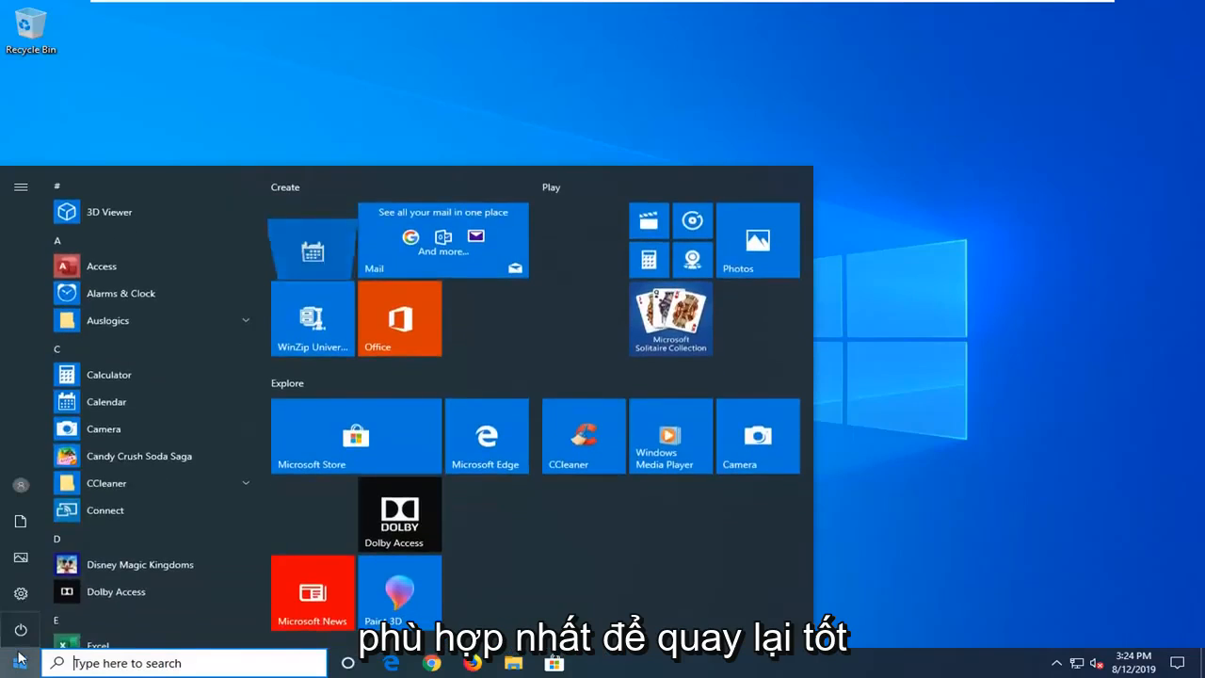
text(cmd)
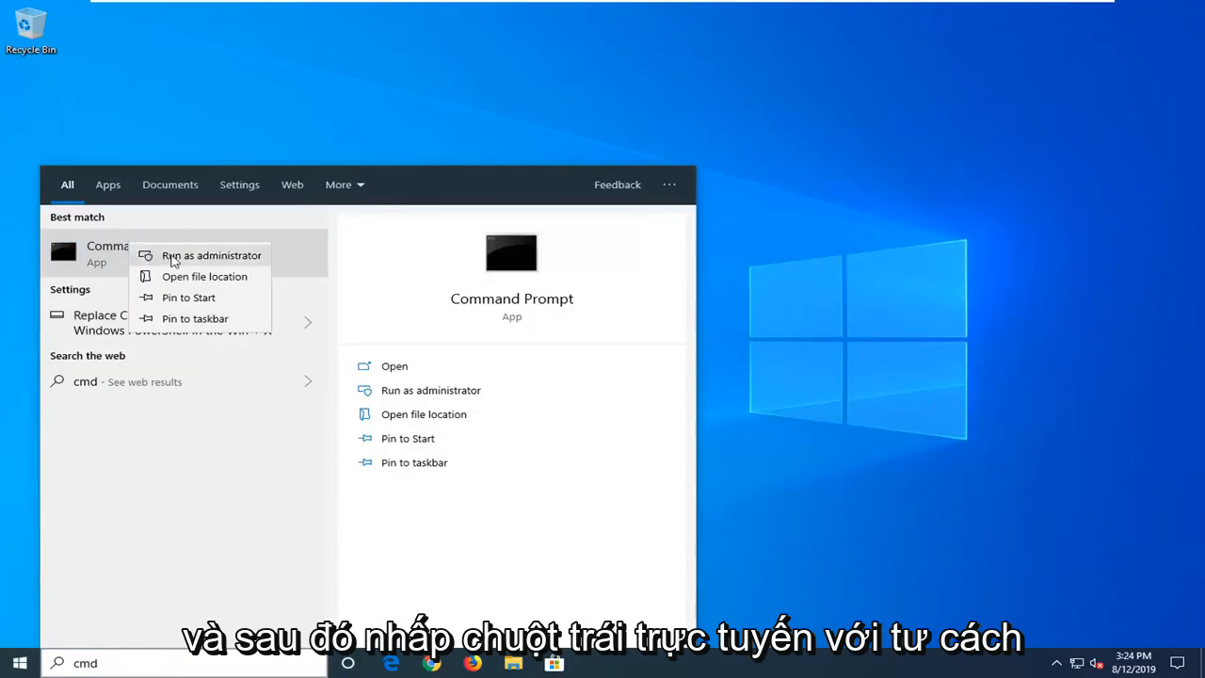
click(211, 255)
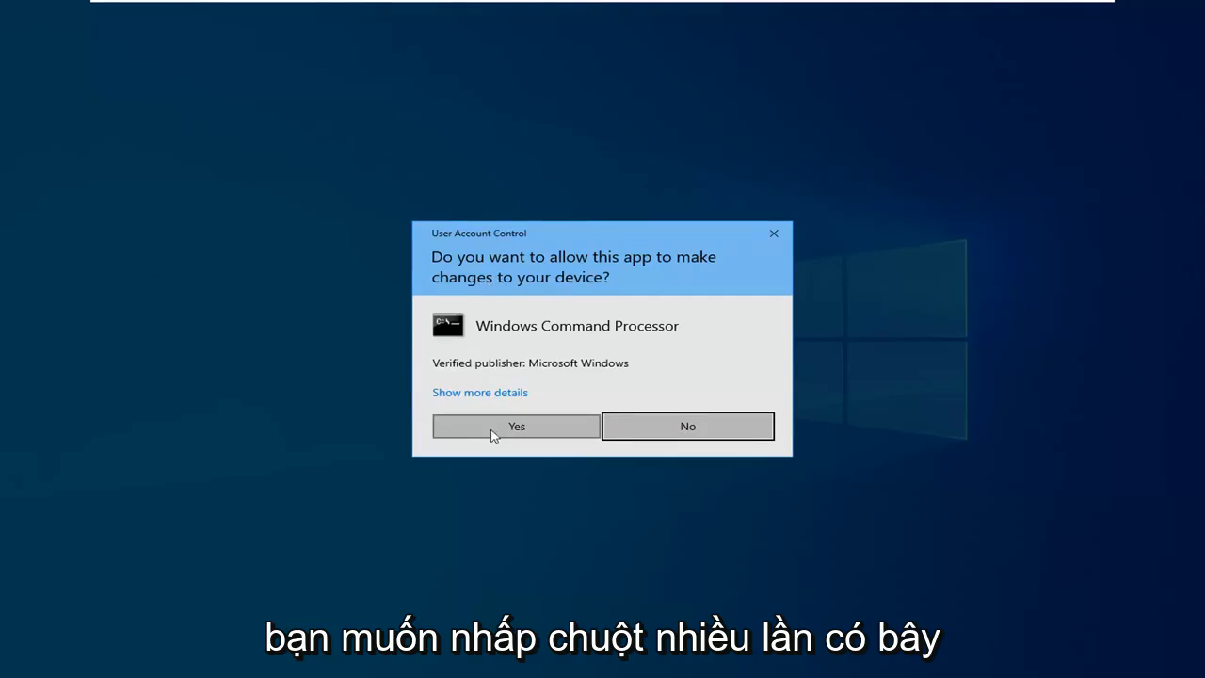
Step: Approve the User Account Control prompt and reposition the administrator console window
click(515, 426)
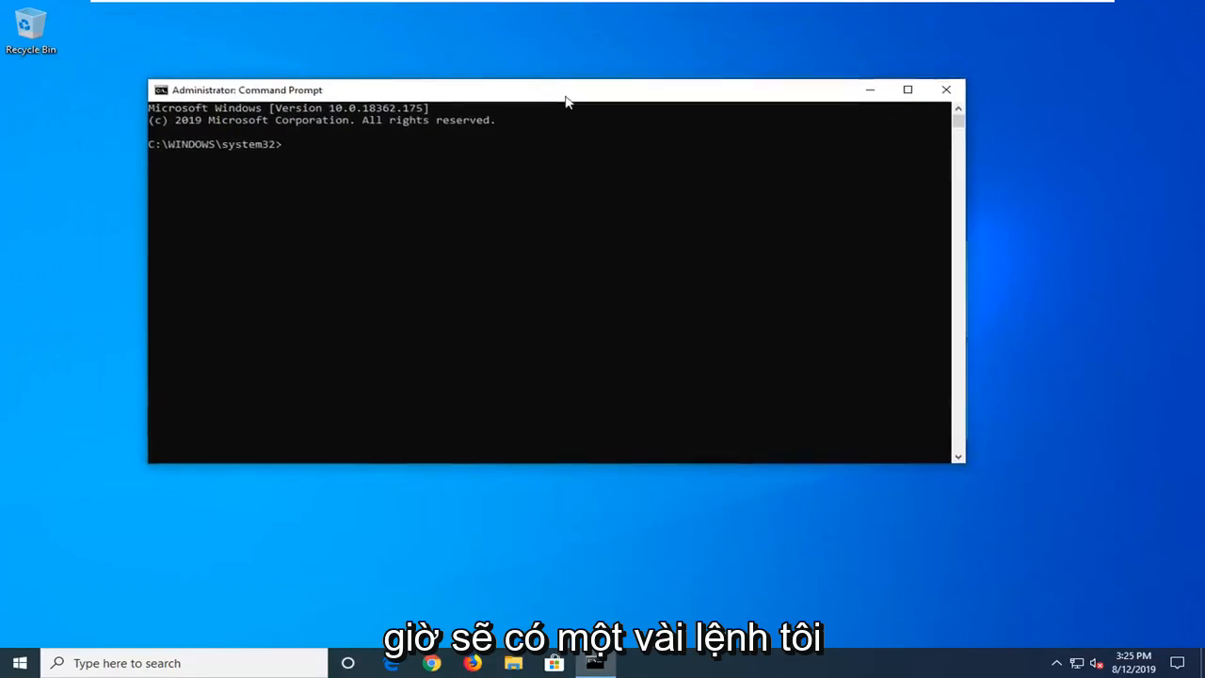
drag(565, 89, 531, 103)
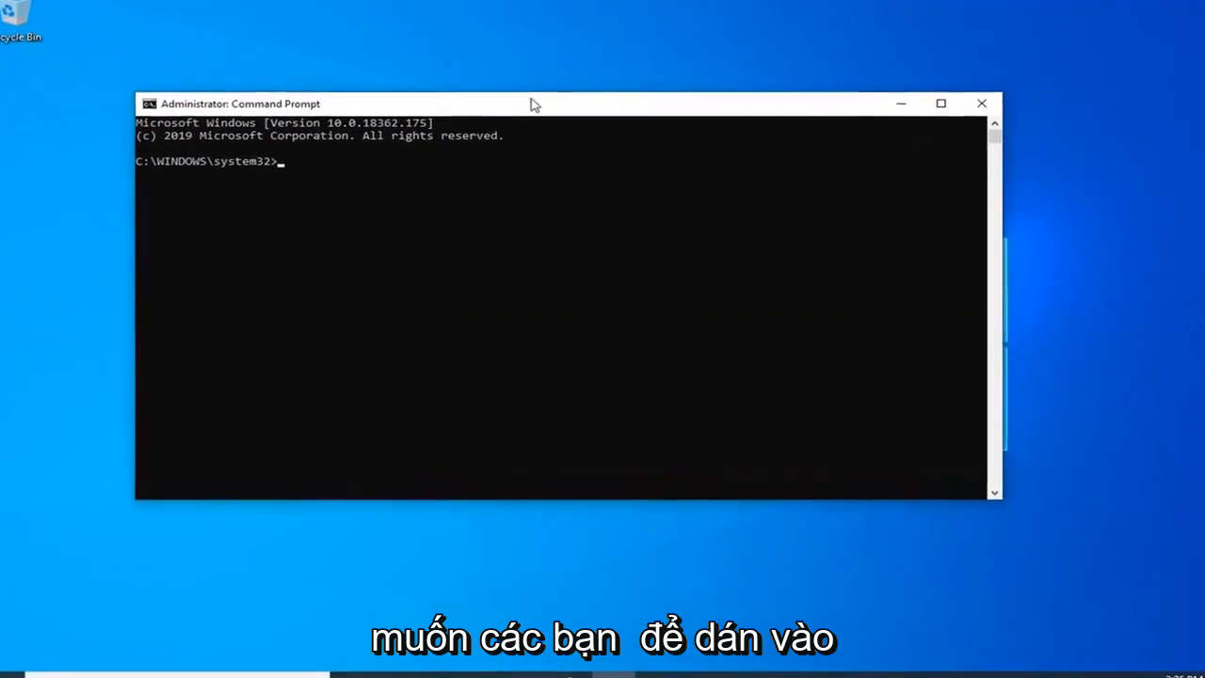
drag(534, 103, 461, 84)
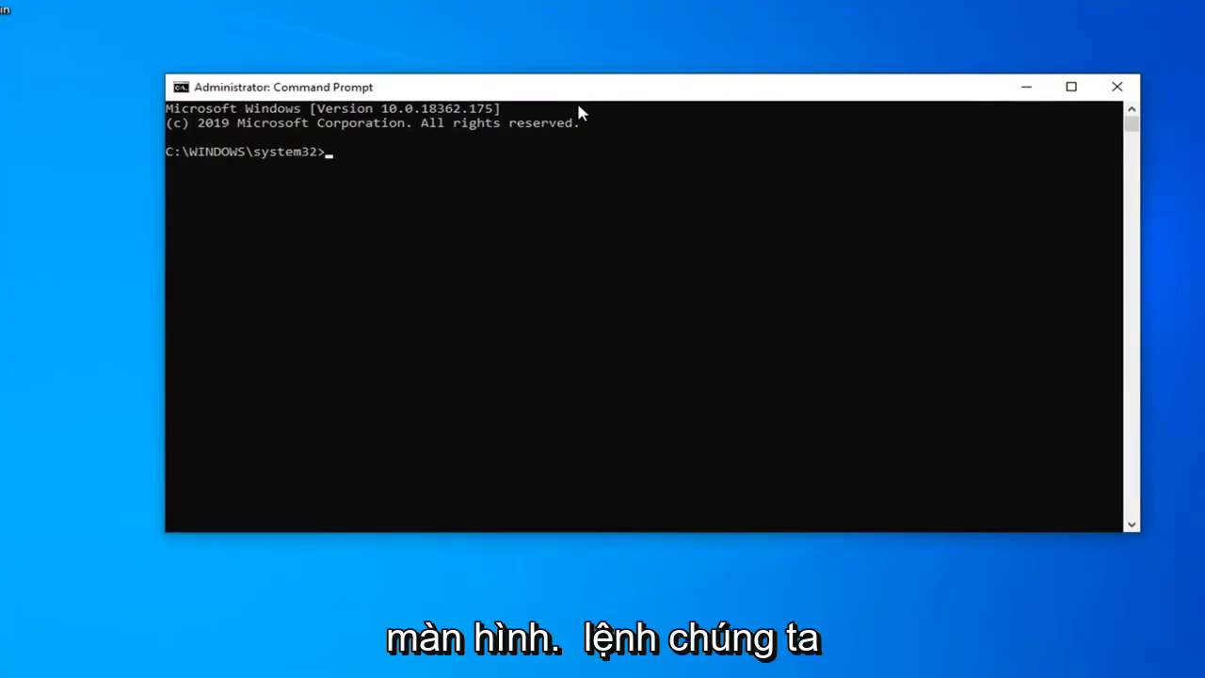
Step: Enter ipconfig /flushdns to clear the DNS resolver cache
text(ip)
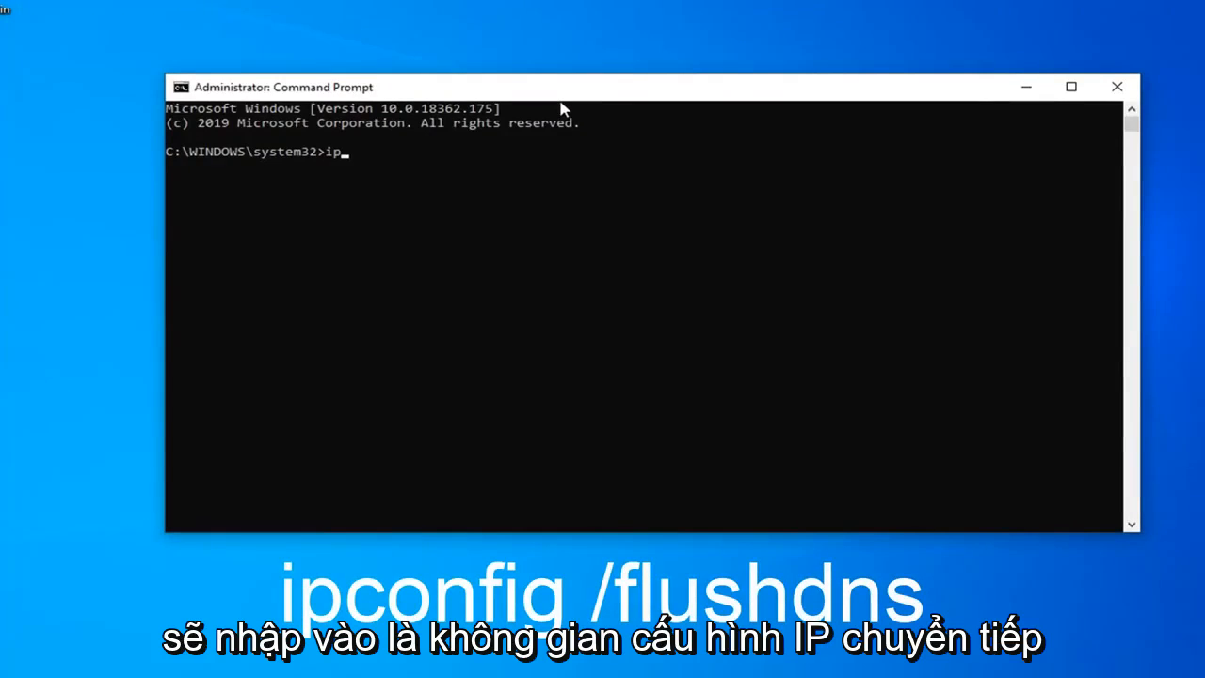
text(config)
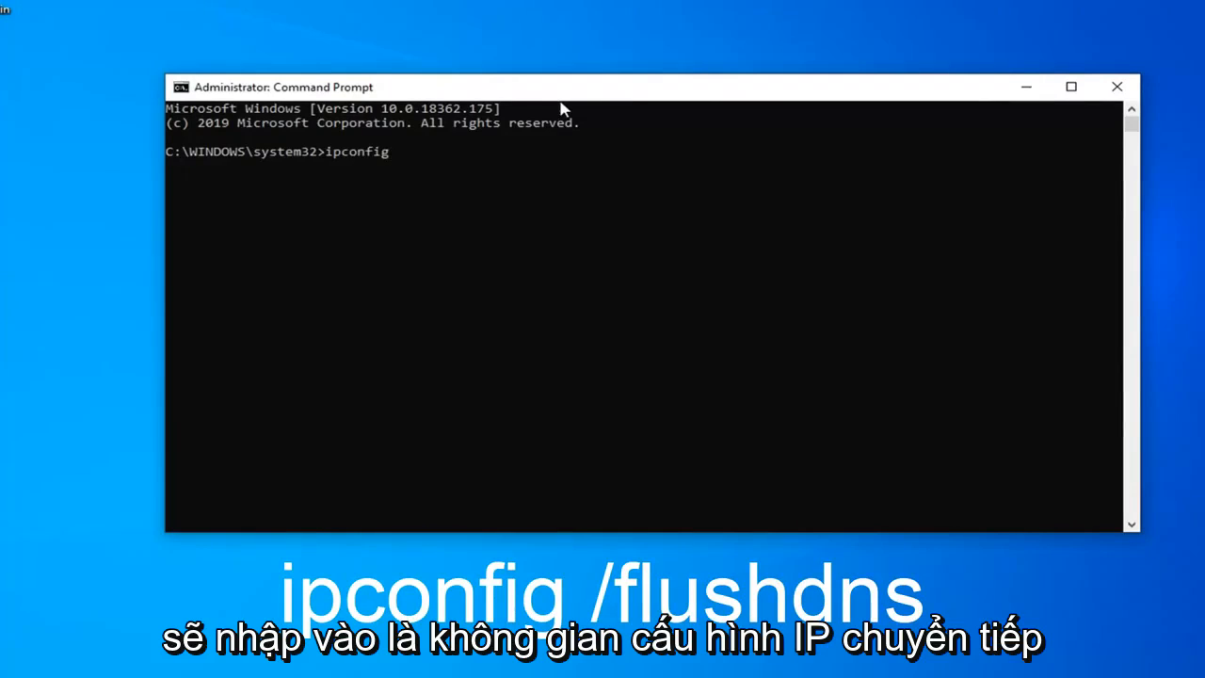
text(/flus)
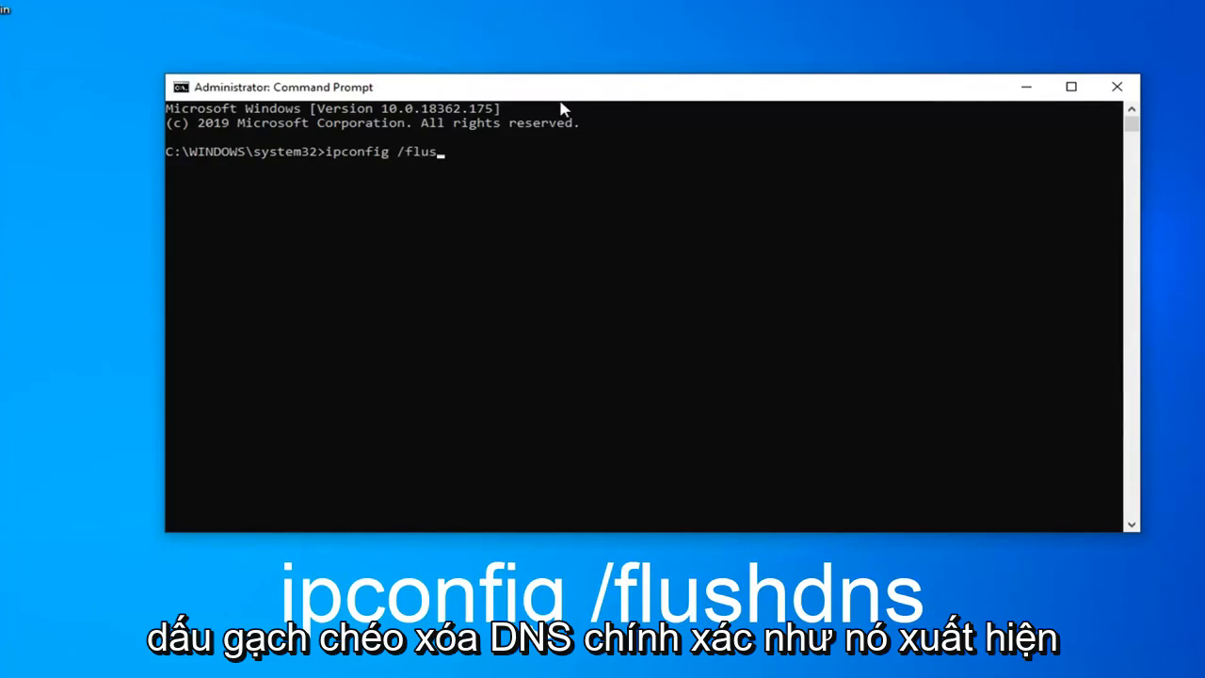
text(hdns)
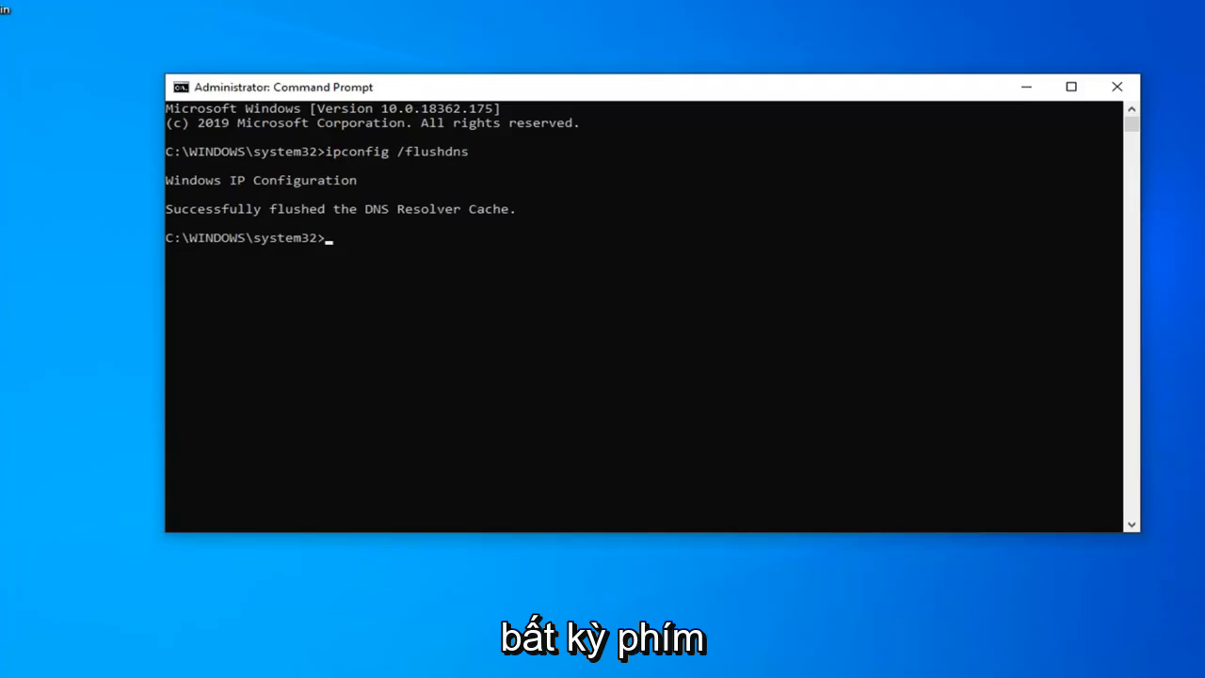
Step: Run netsh winsock reset in the console to reset the Winsock catalog
click(491, 356)
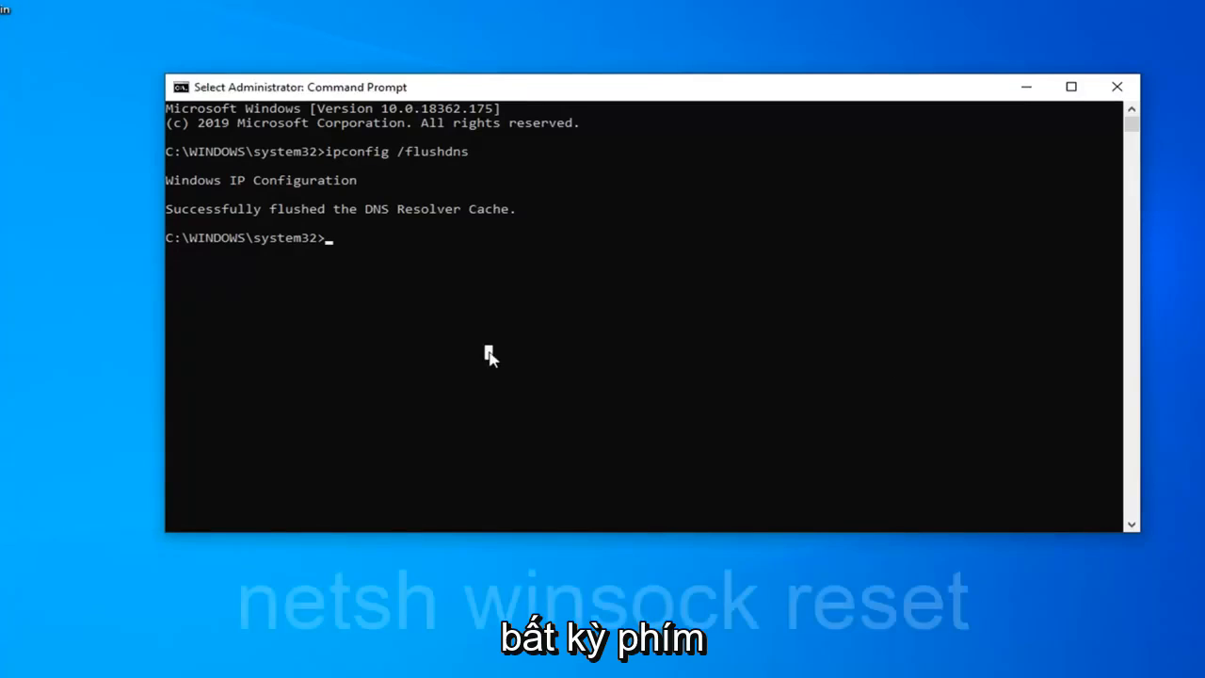
text(netsh)
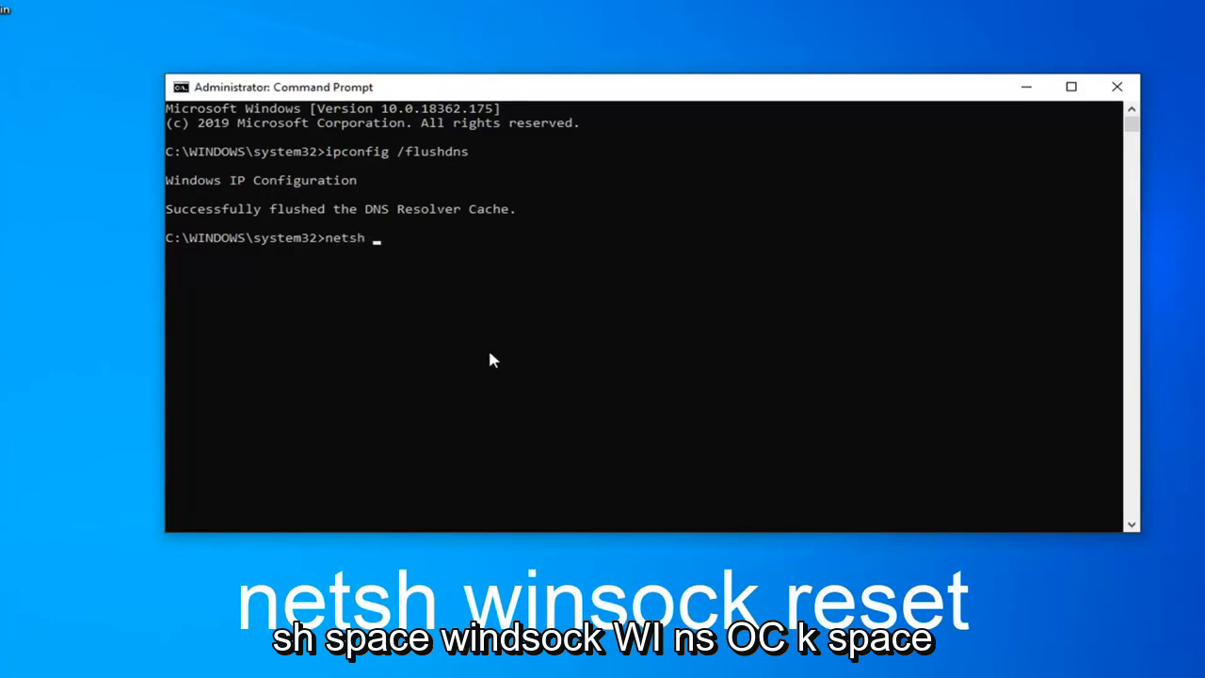
text(winsock res)
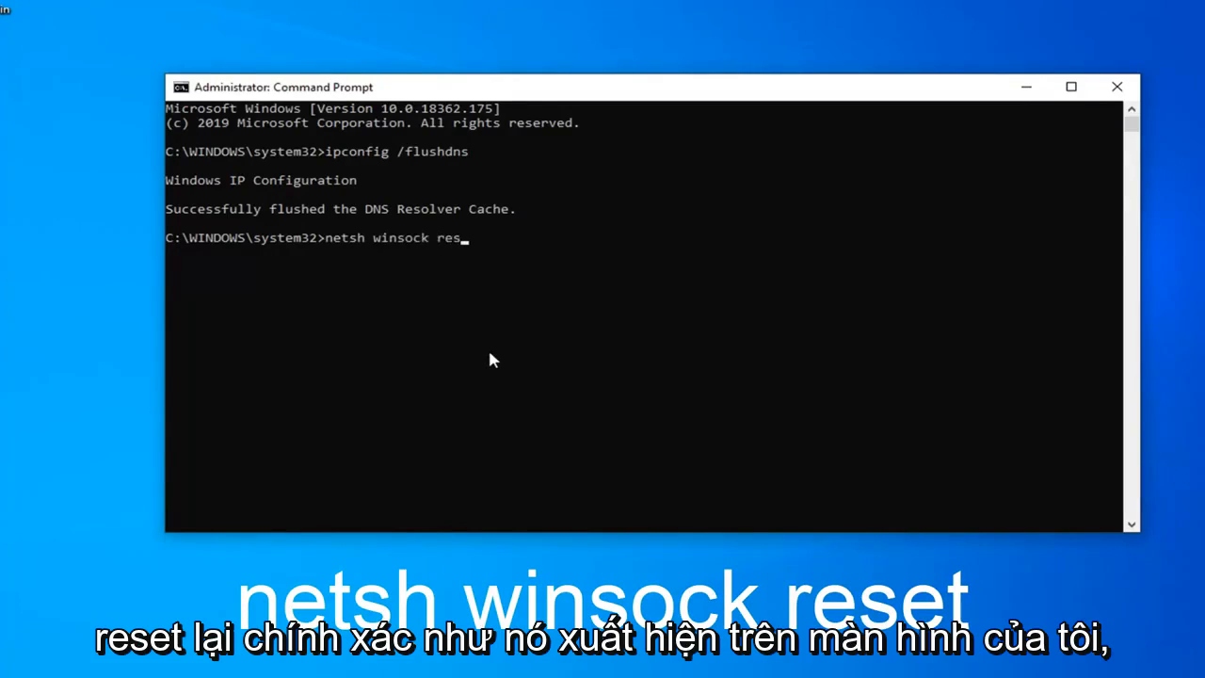
text(et)
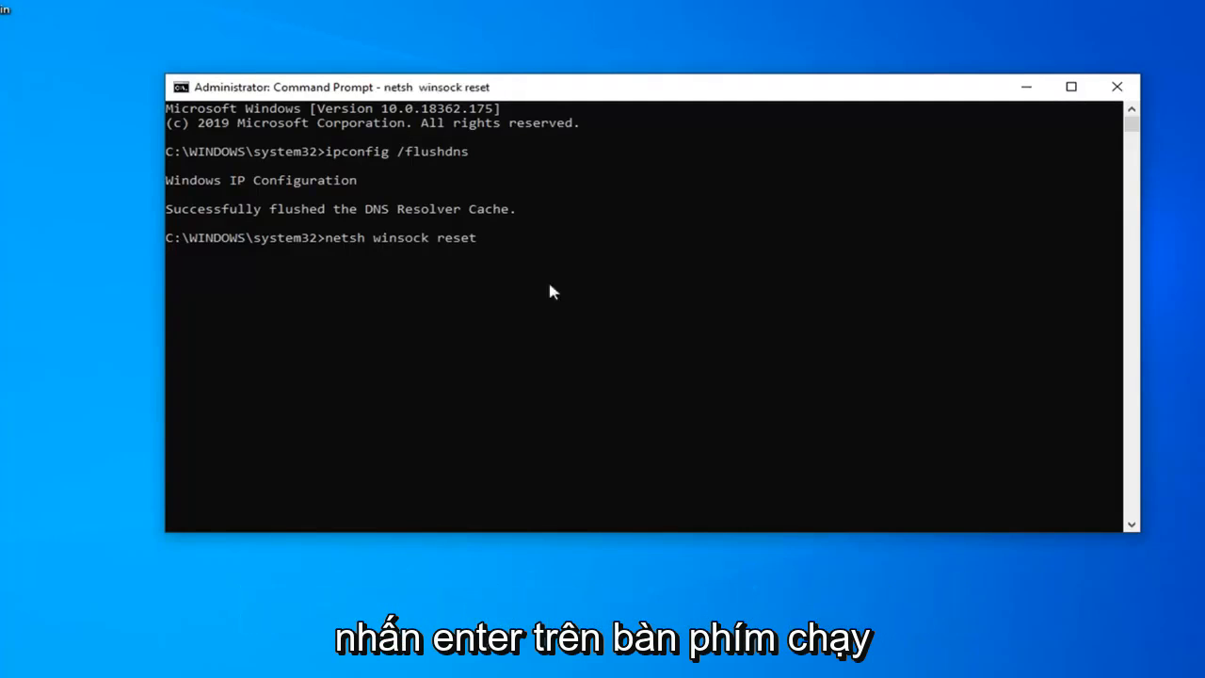
key(Return)
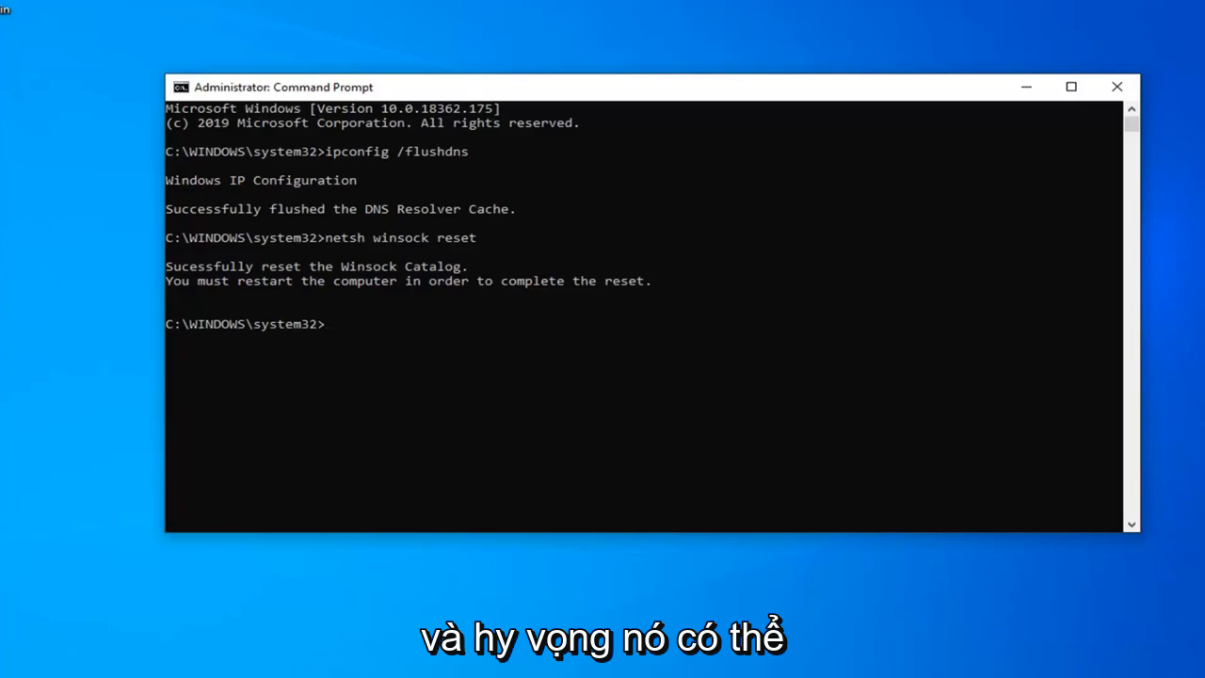
mouse_move(918, 215)
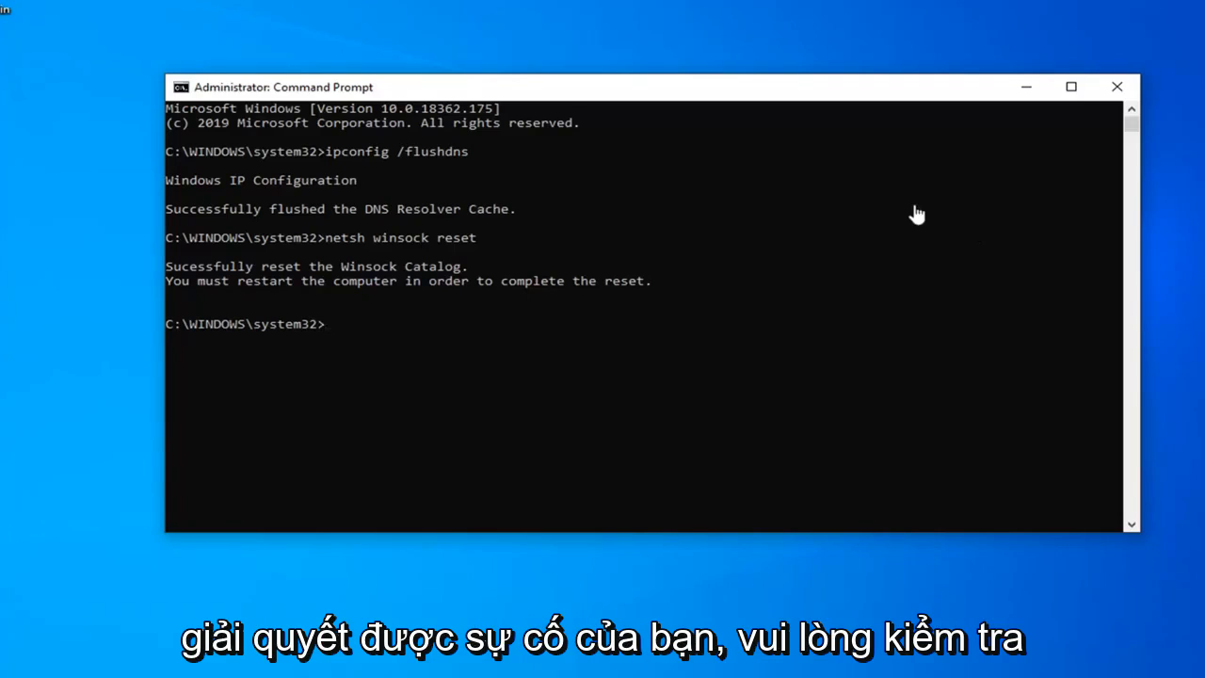